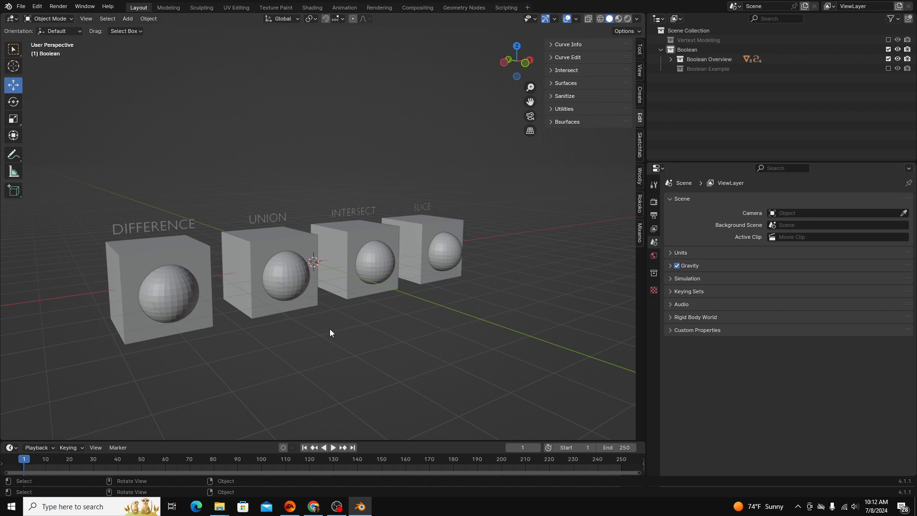
Enable the Bool Tool add-on from Edit > Preferences > Add-ons.
click(36, 6)
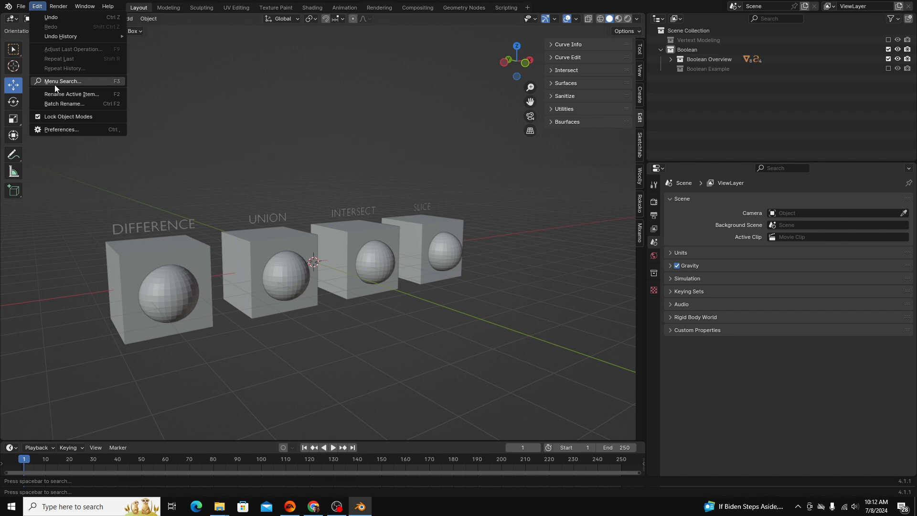
click(61, 129)
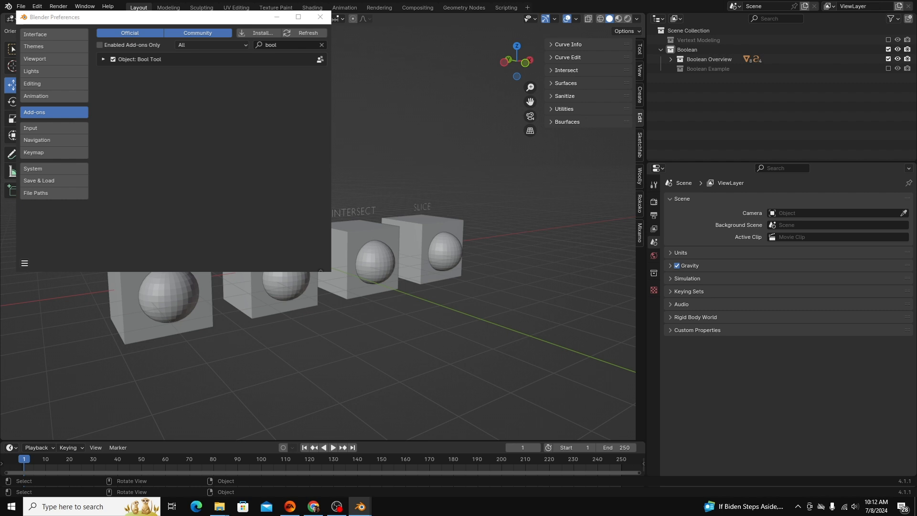
click(320, 17)
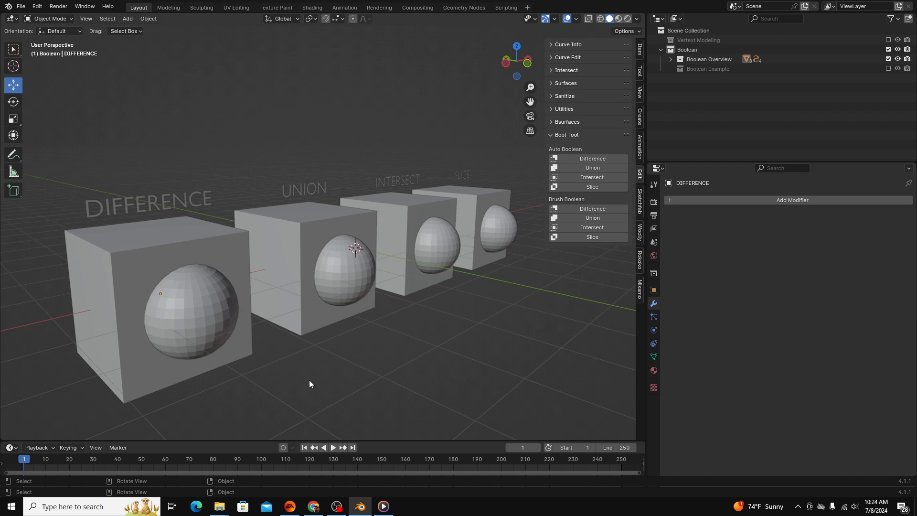
mouse_move(217, 318)
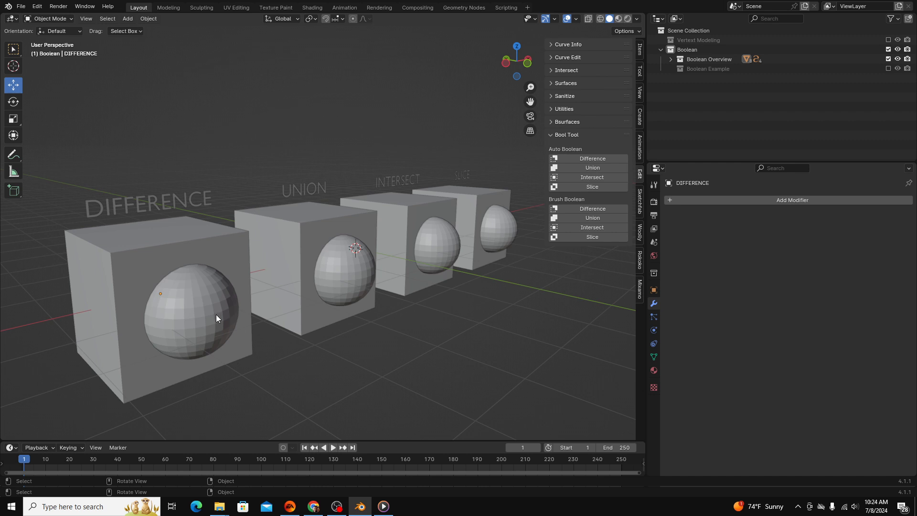
Select the sphere sitting inside the DIFFERENCE cube.
click(190, 310)
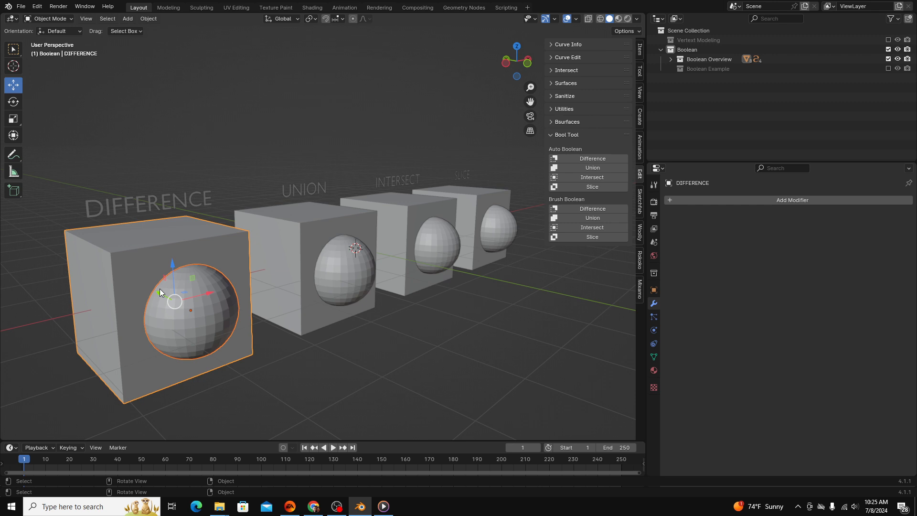
mouse_move(163, 292)
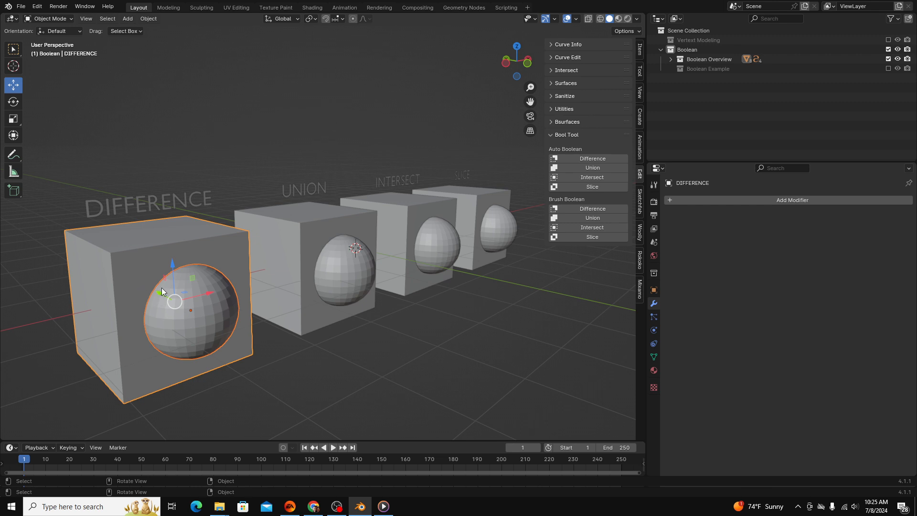
mouse_move(88, 297)
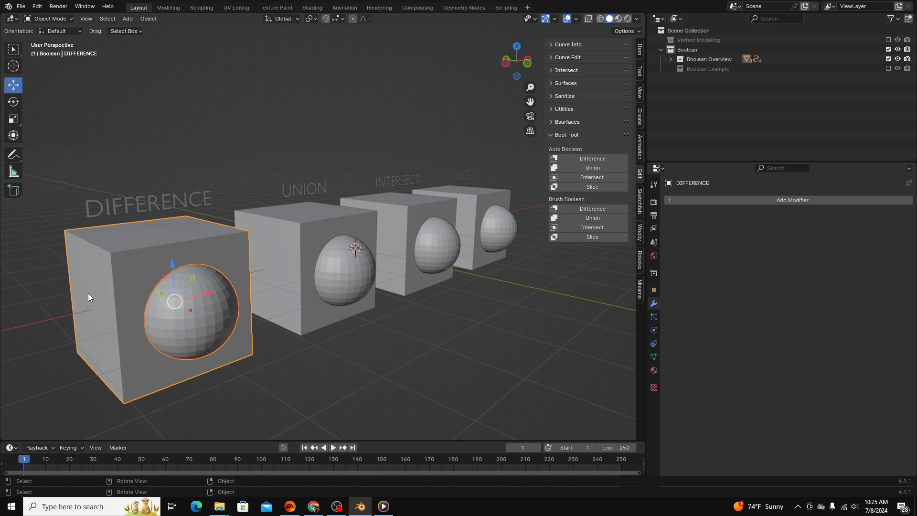
mouse_move(139, 290)
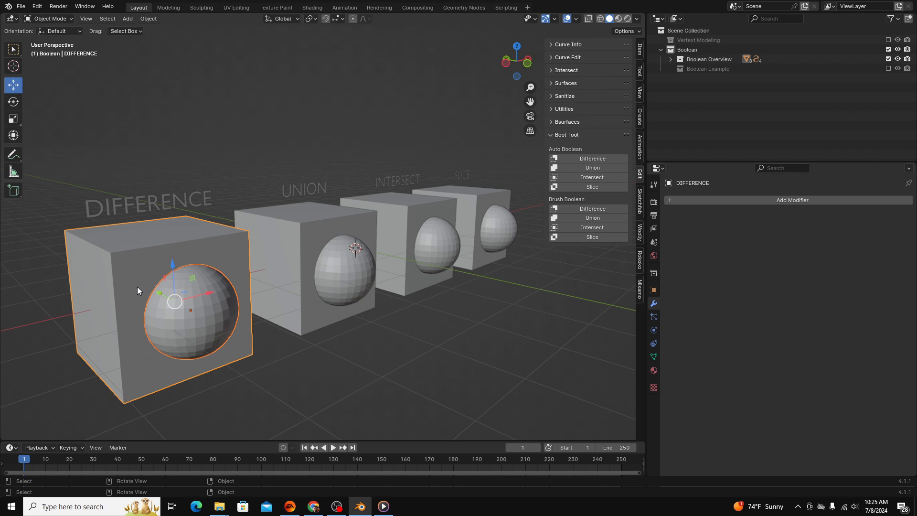
mouse_move(213, 313)
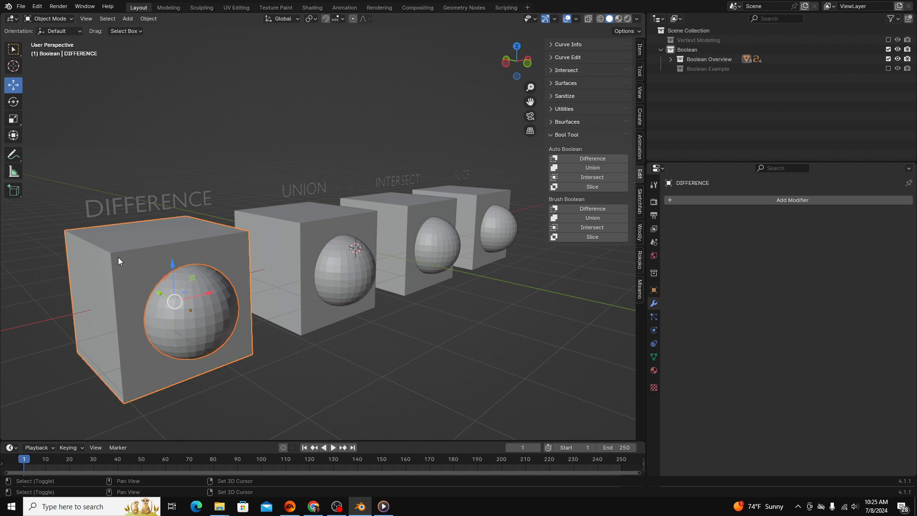
mouse_move(605, 155)
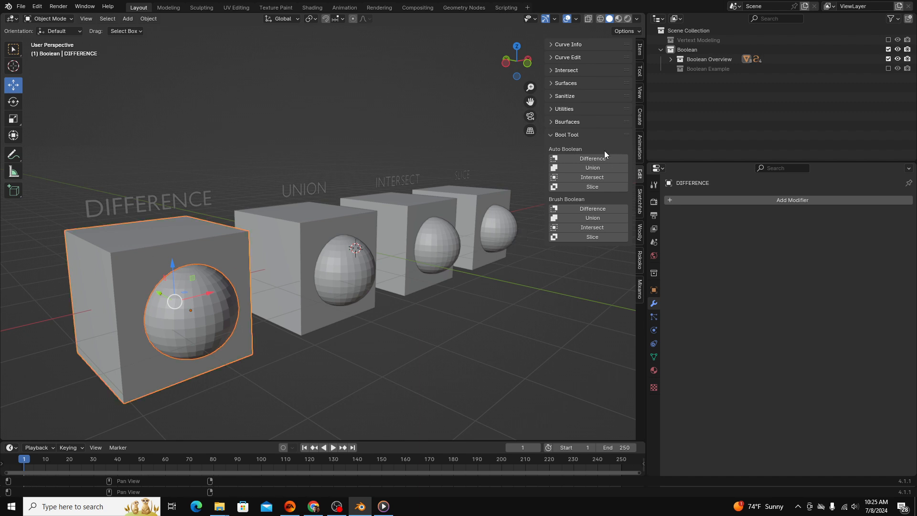
Run Auto Boolean Difference so the sphere leaves a hollow in the DIFFERENCE cube.
click(591, 159)
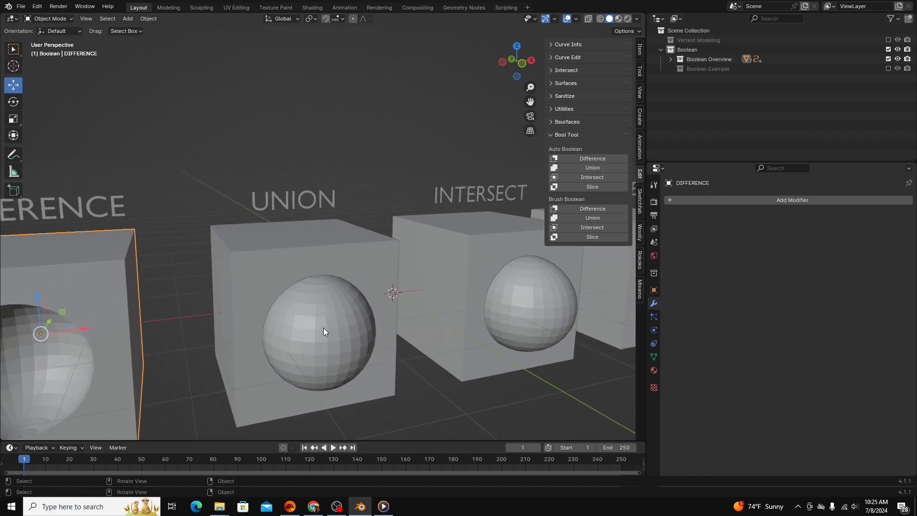
mouse_move(316, 308)
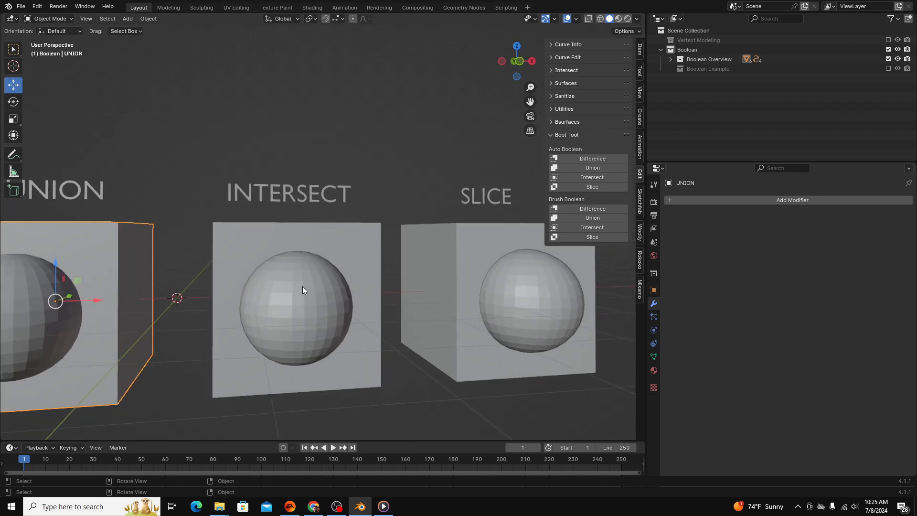
Select the UNION sphere to merge it into the UNION cube.
click(297, 304)
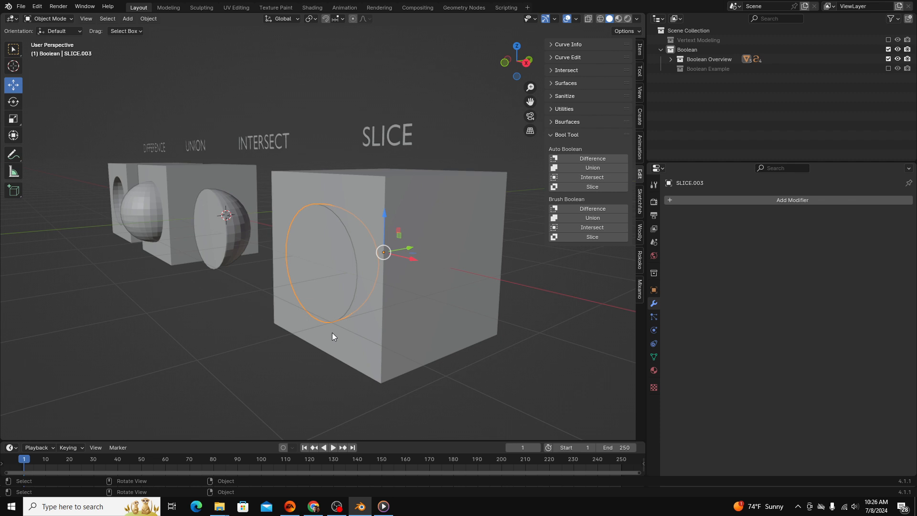
Start moving the sliced-off hemisphere SLICE.003 out of its cube.
key(g)
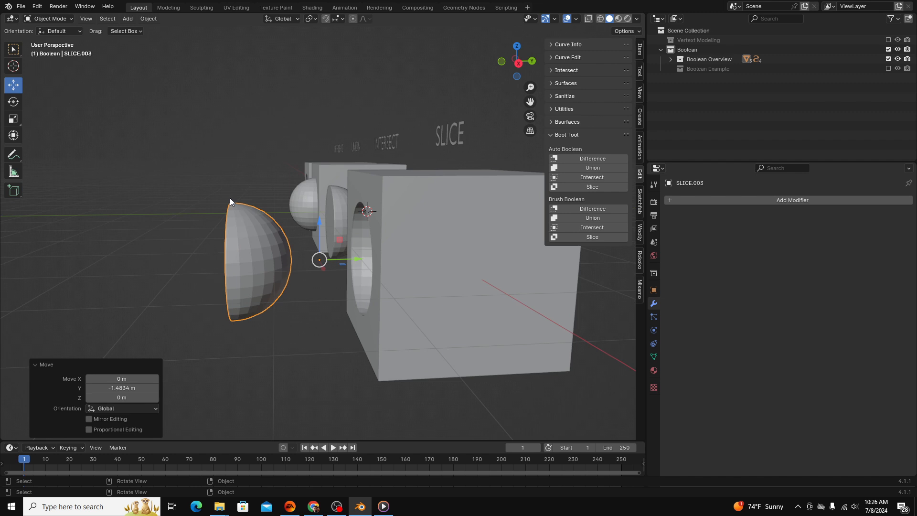
mouse_move(230, 312)
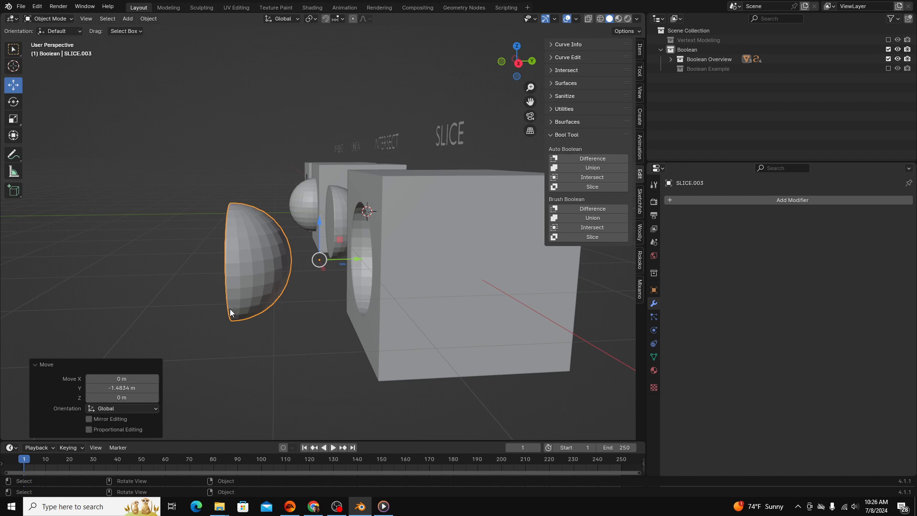
mouse_move(486, 265)
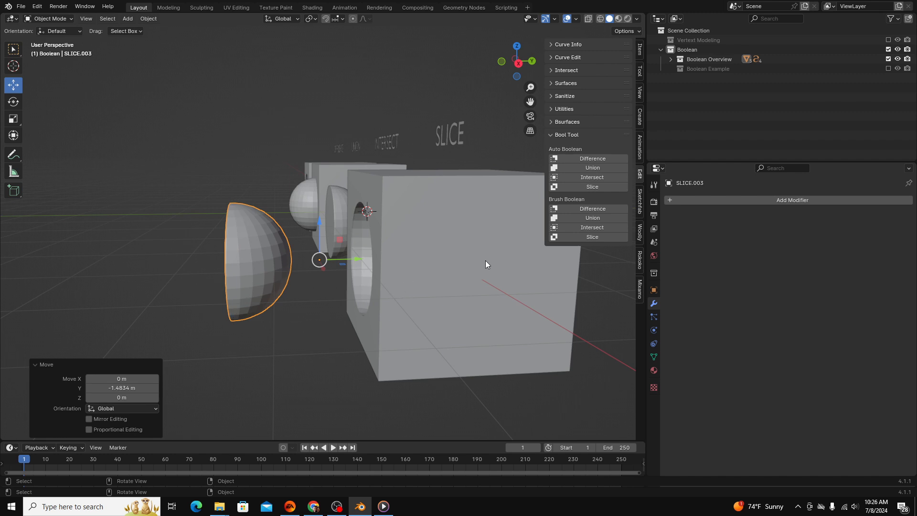
mouse_move(228, 204)
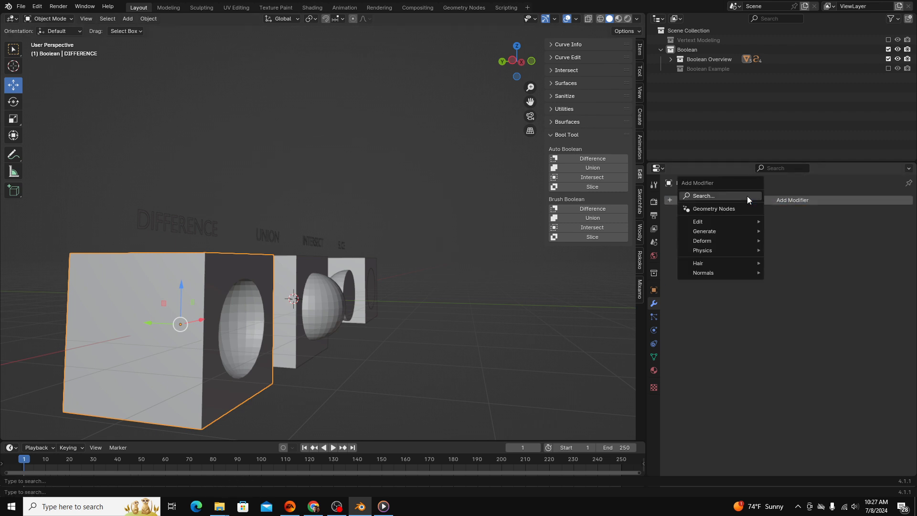
Add a Subdivision Surface modifier to the DIFFERENCE cube and enter Edit Mode on its mesh.
click(704, 195)
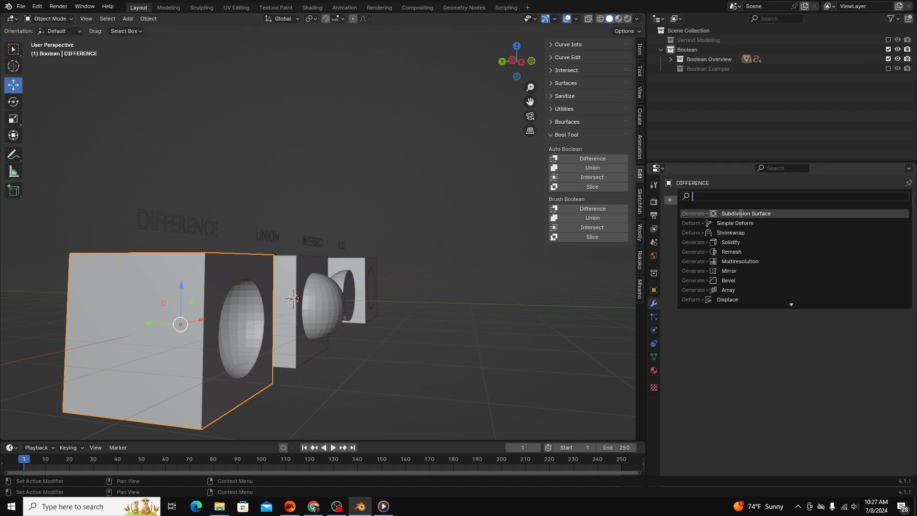
click(746, 213)
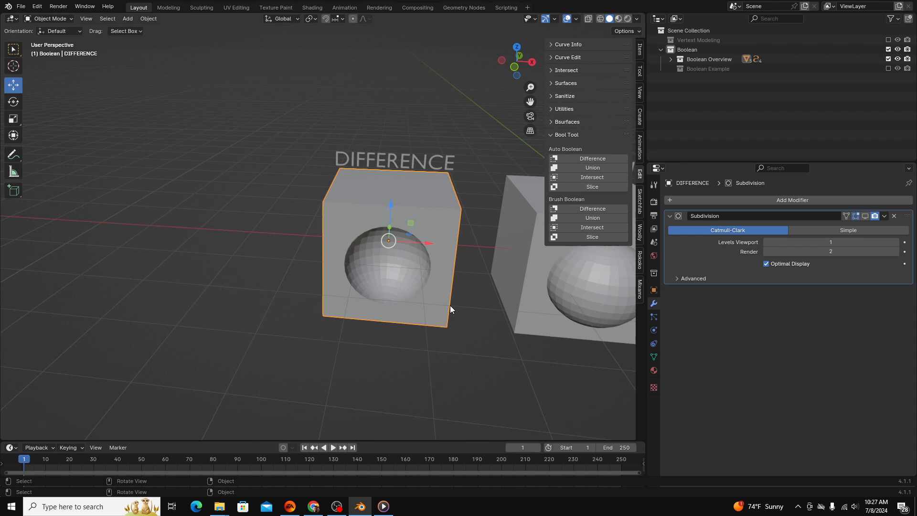
key(Tab)
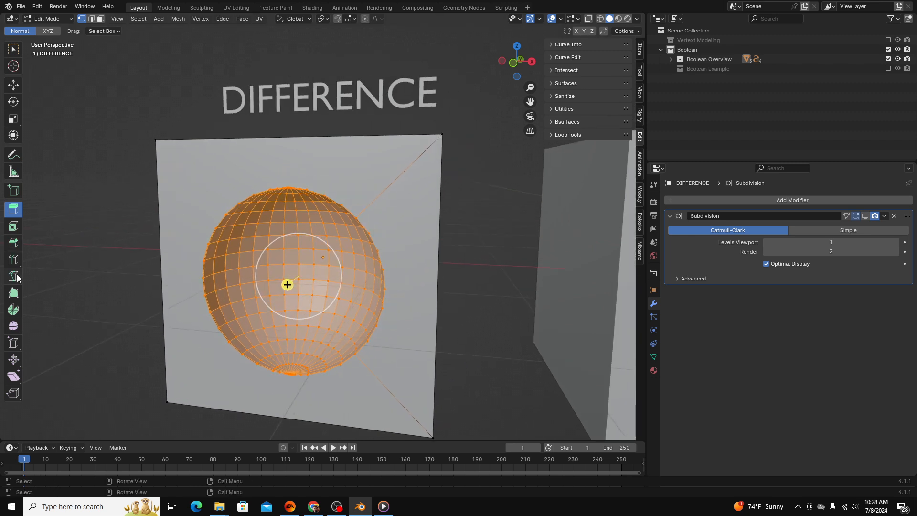
Hide the Boolean example collections in the outliner.
click(12, 276)
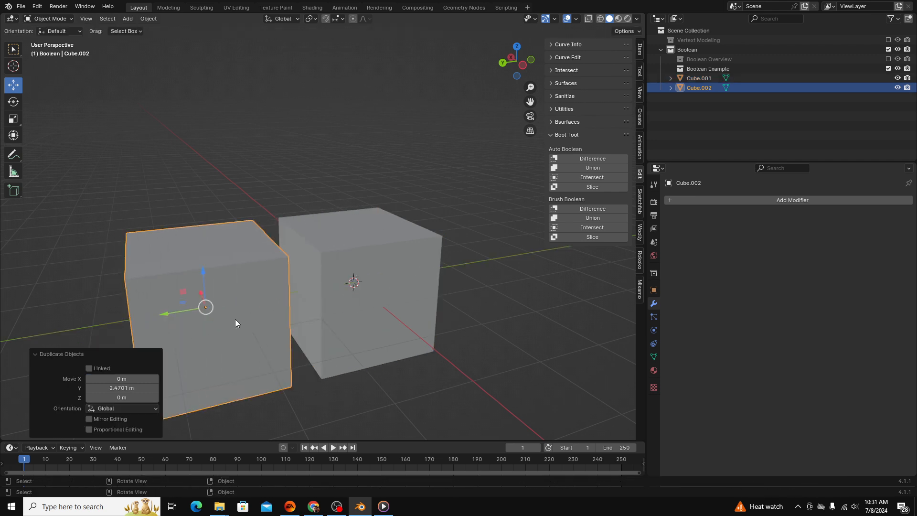
Edit Cube.002's mesh, extruding its end face into a stepped cutter shape.
key(tab)
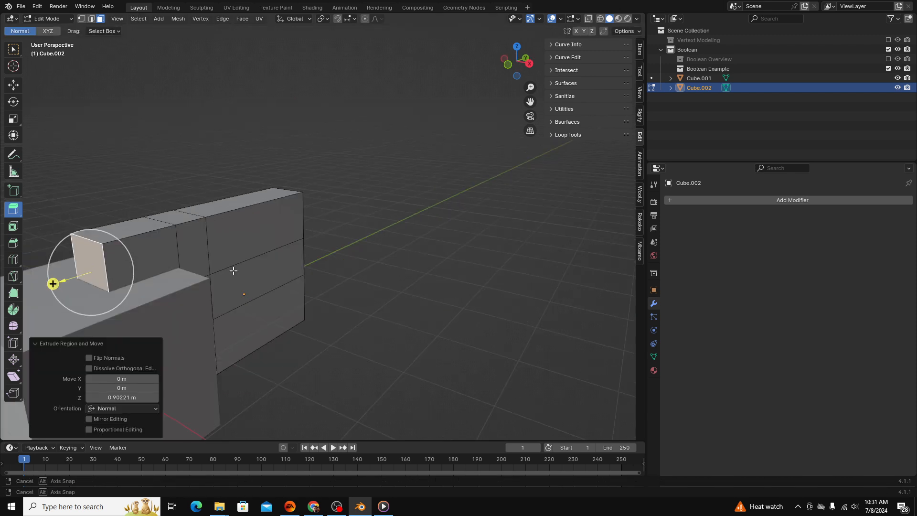
key(Tab)
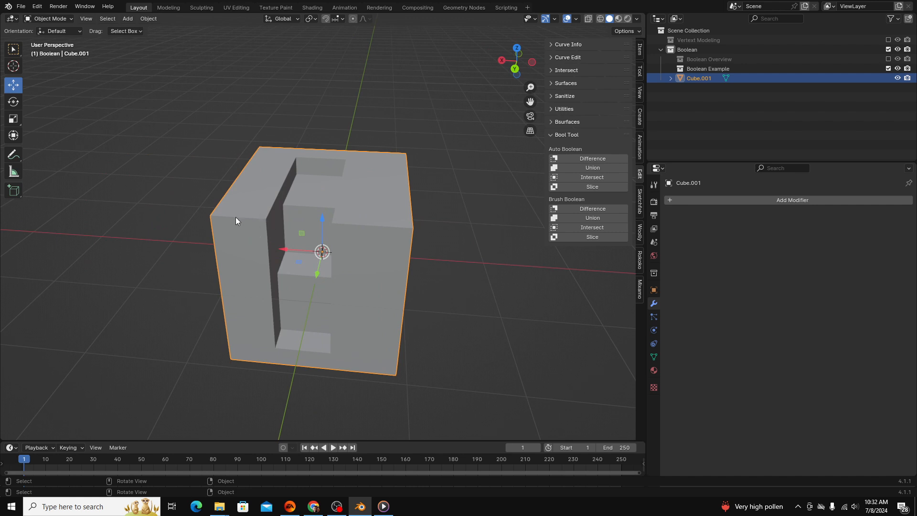
mouse_move(227, 241)
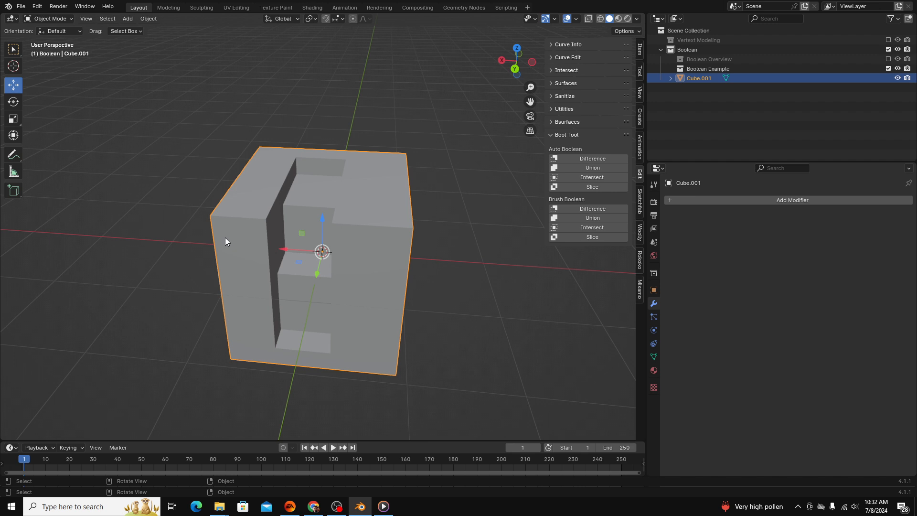
mouse_move(298, 216)
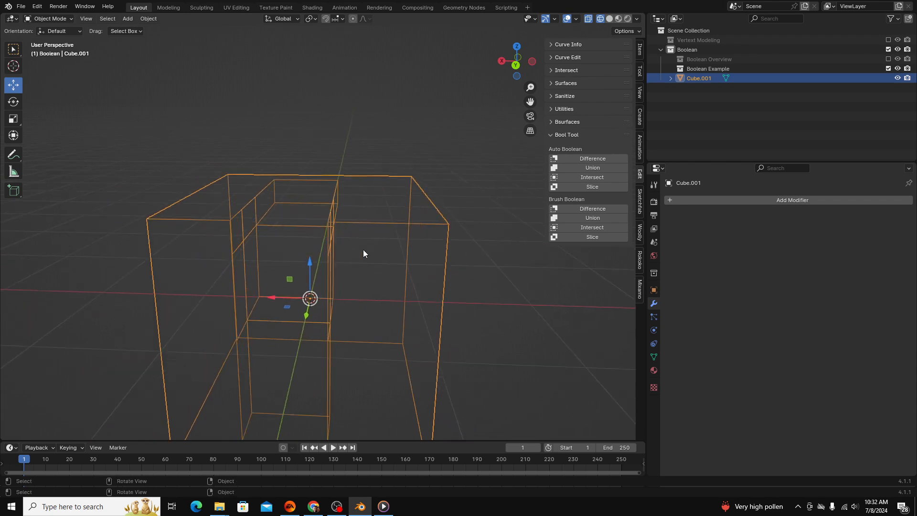
key(Tab)
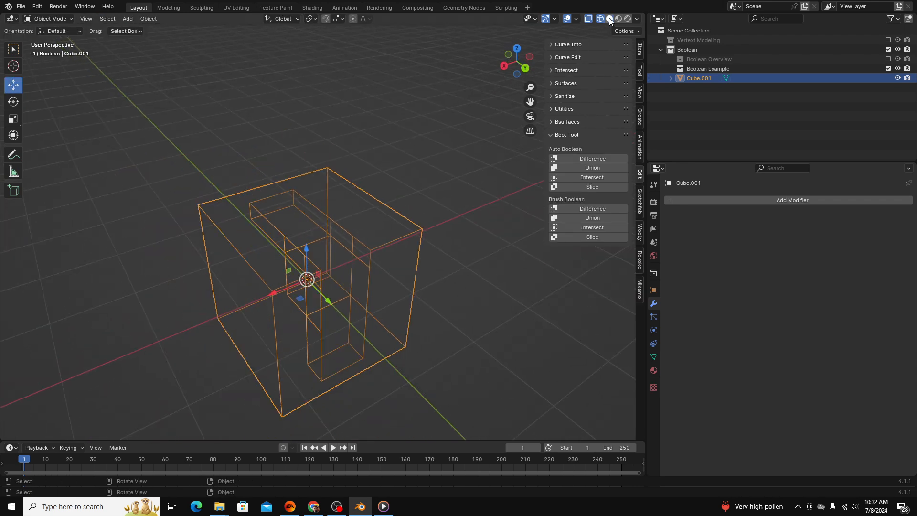
click(609, 18)
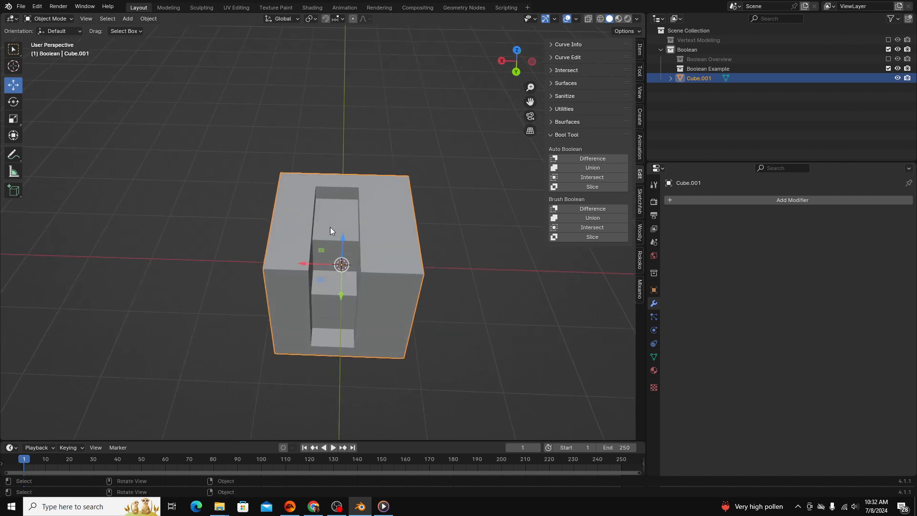
key(Tab)
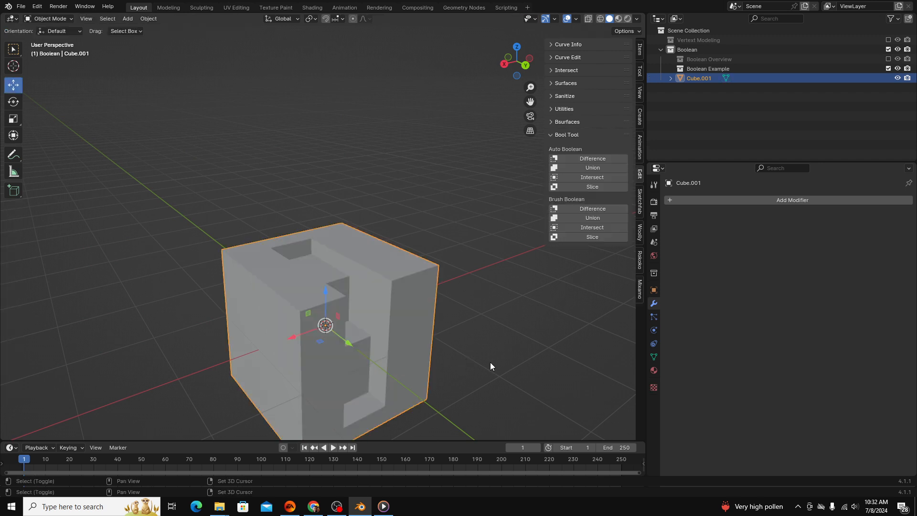
Add a Remesh modifier to Cube.001 in Sharp mode with a higher Octree Depth.
click(792, 200)
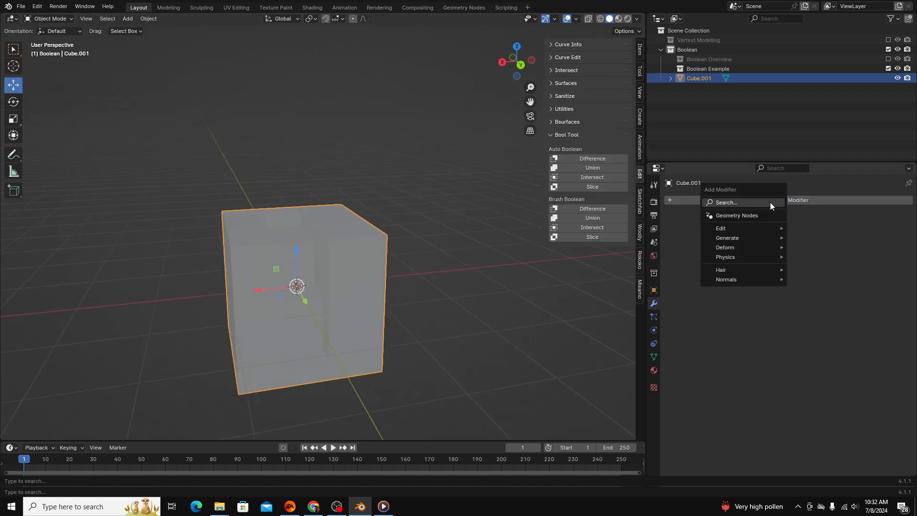
click(725, 203)
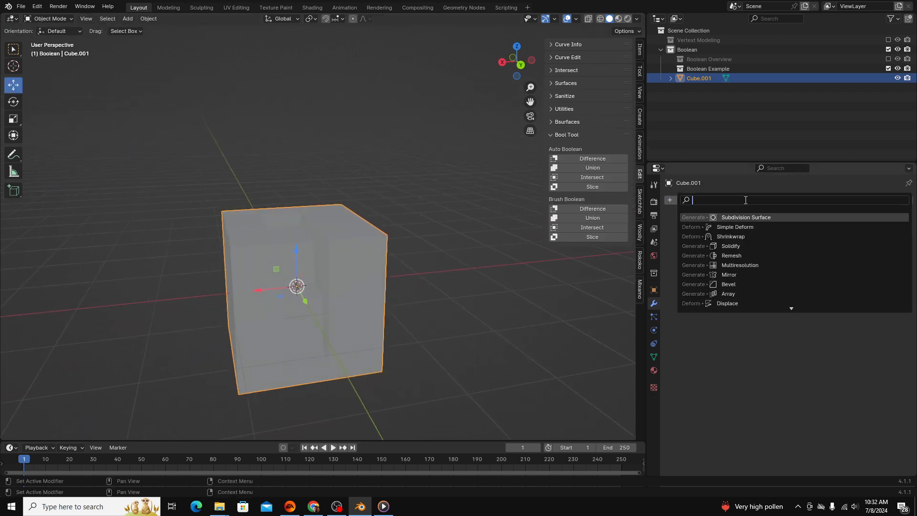
click(731, 255)
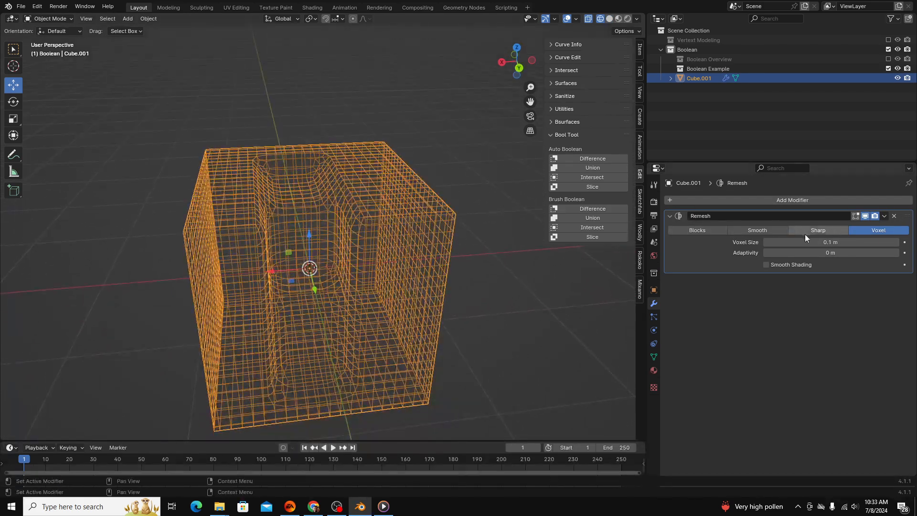
click(819, 229)
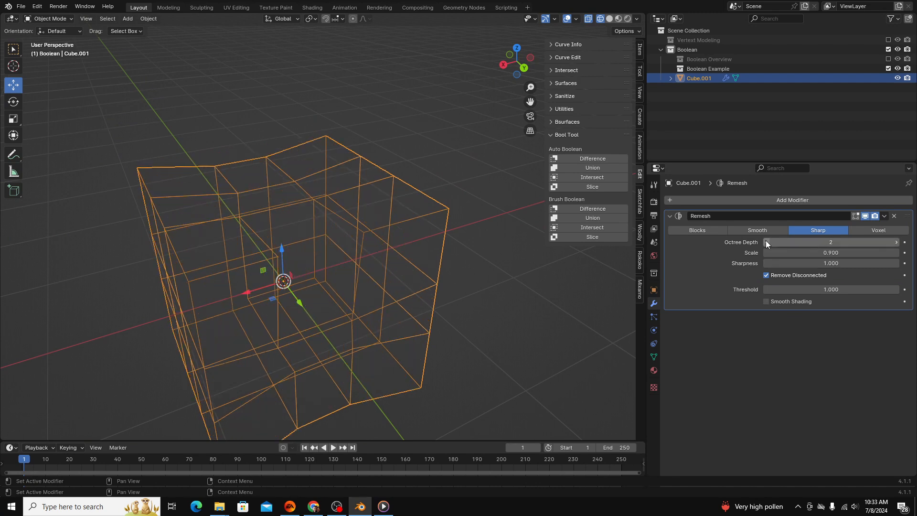
click(884, 216)
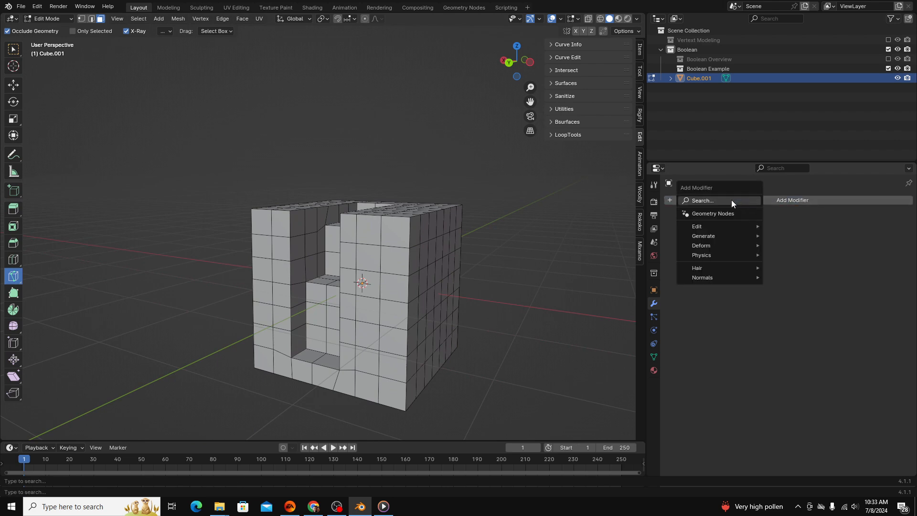
Add a Subdivision Surface modifier to round the remeshed cube's edges.
click(704, 236)
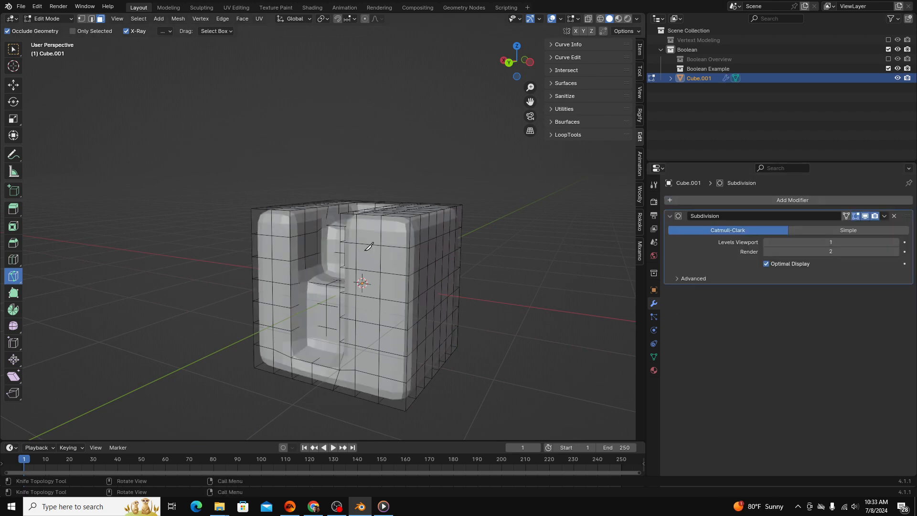